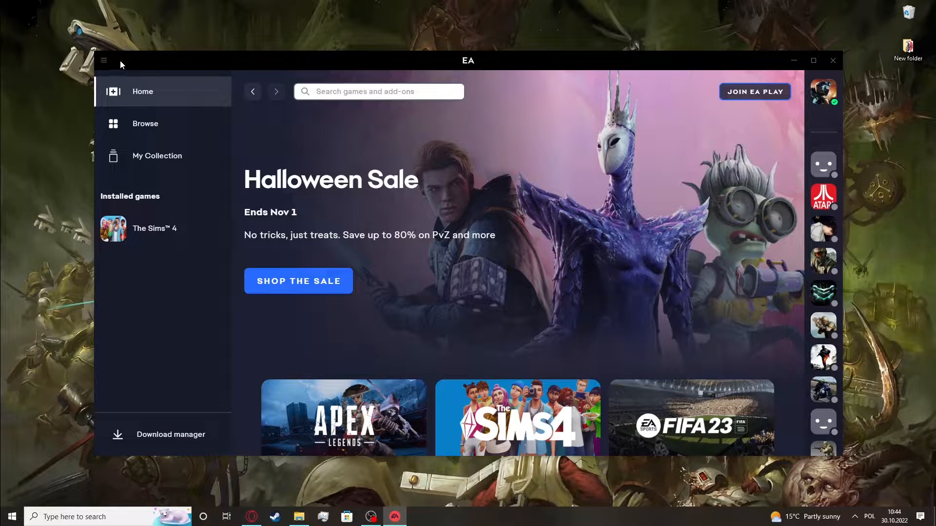
Reach the Settings page from the main menu, showing account profile and privacy options
click(104, 61)
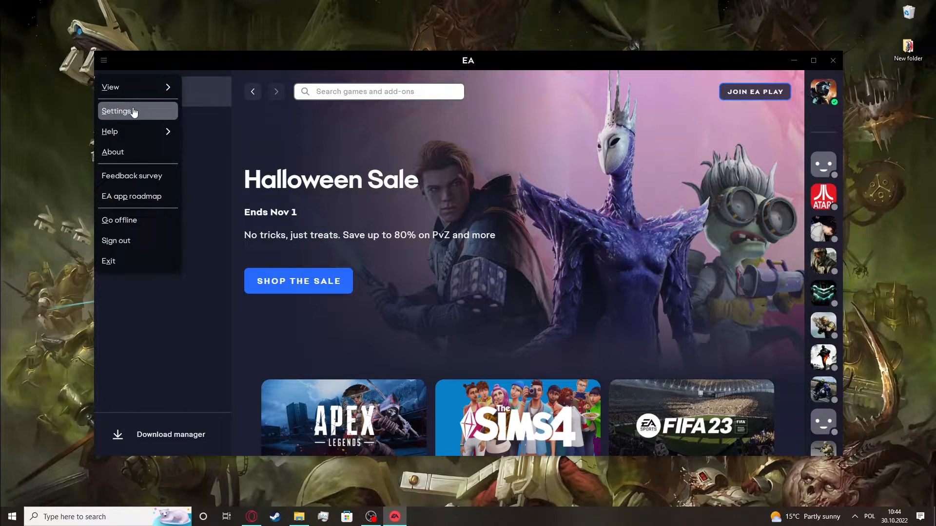
click(117, 112)
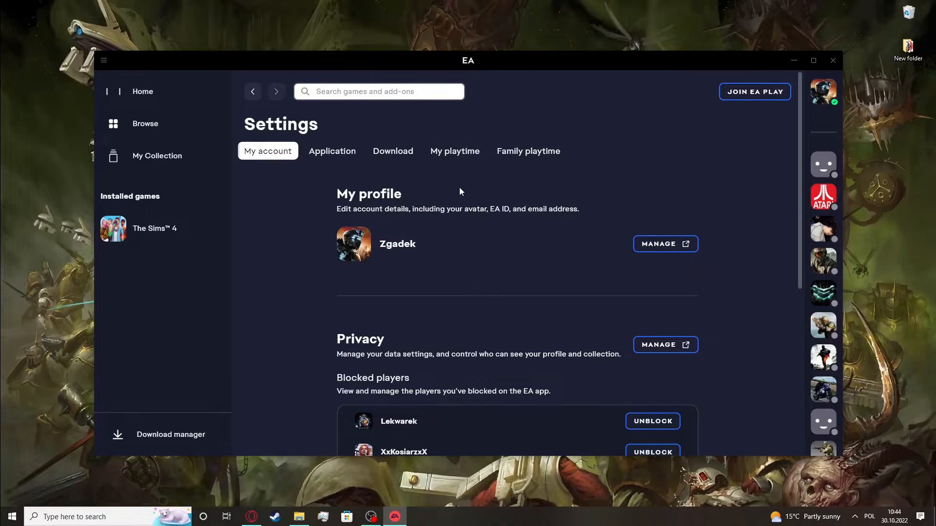
Enable playtime tracking under My playtime, revealing the weekly dashboard at zero hours
click(454, 151)
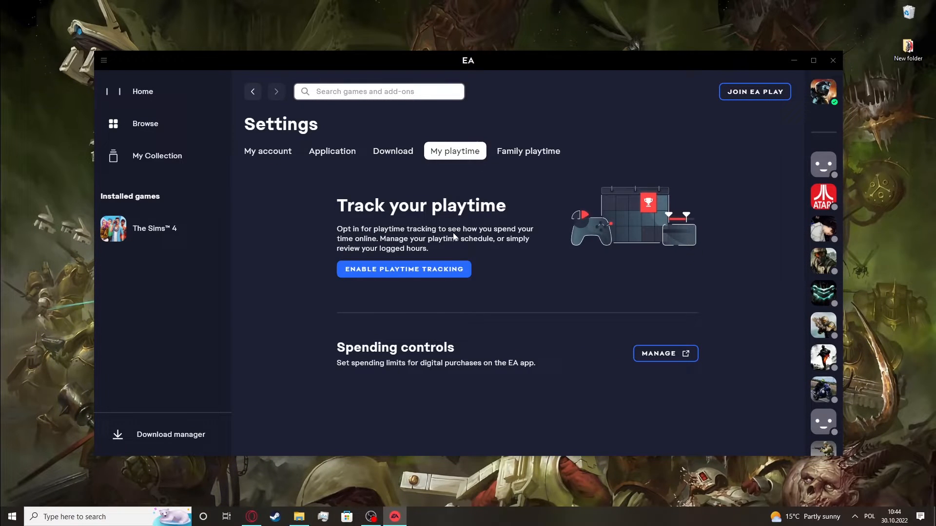
click(402, 269)
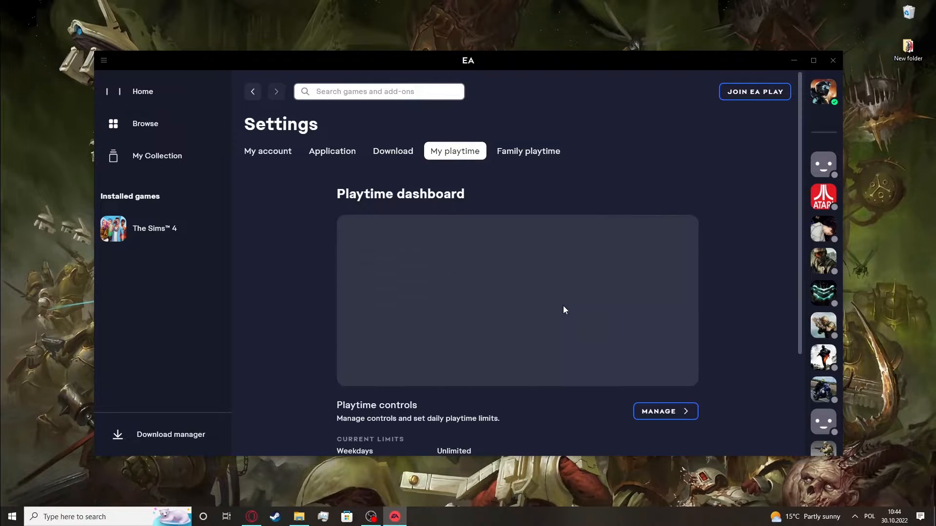
scroll(down, 3)
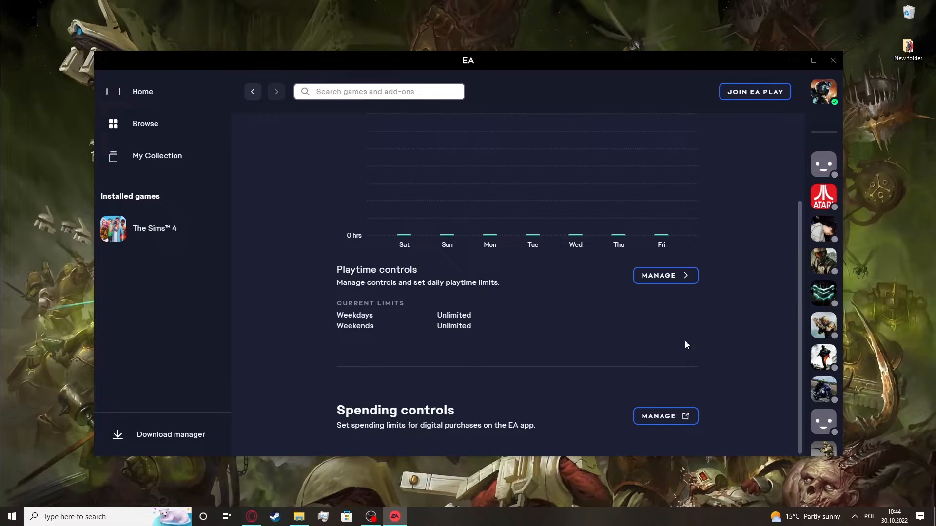
mouse_move(429, 250)
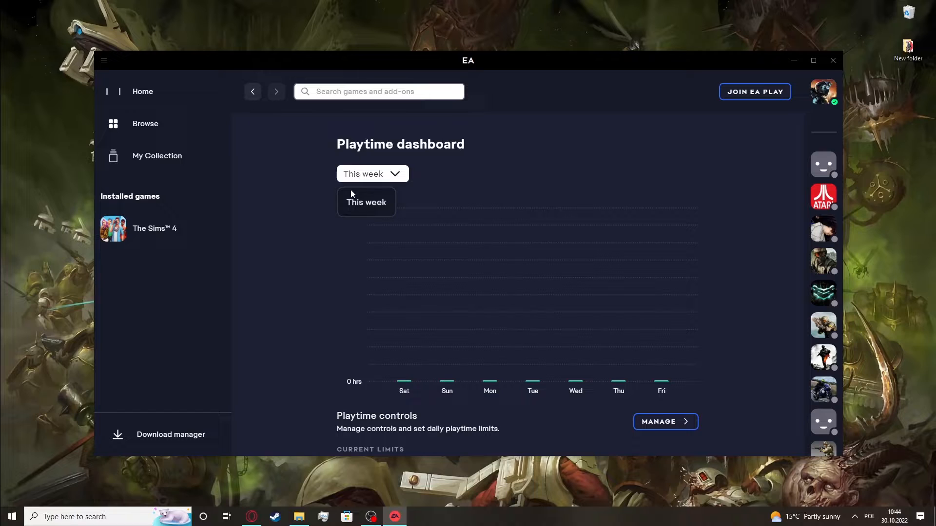
Review the 'This week' period choices and the unlimited weekday and weekend limits below
click(366, 202)
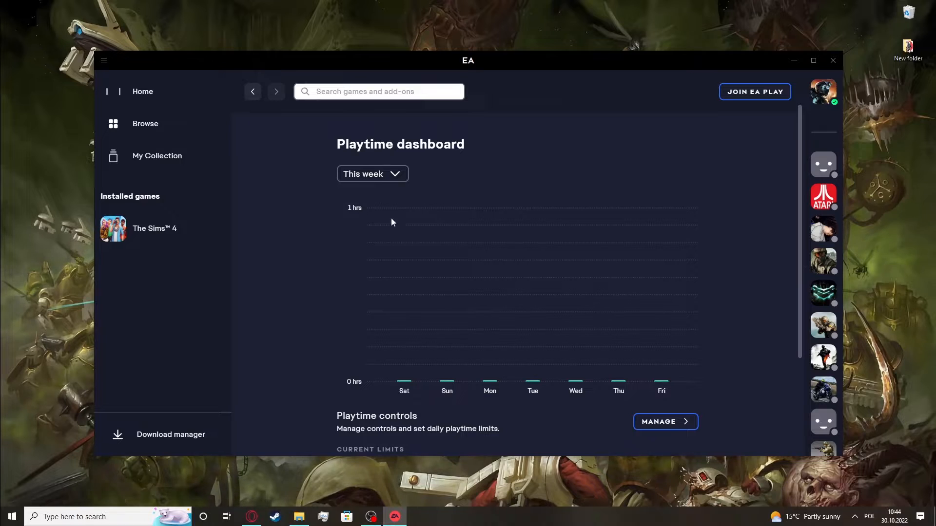
click(371, 174)
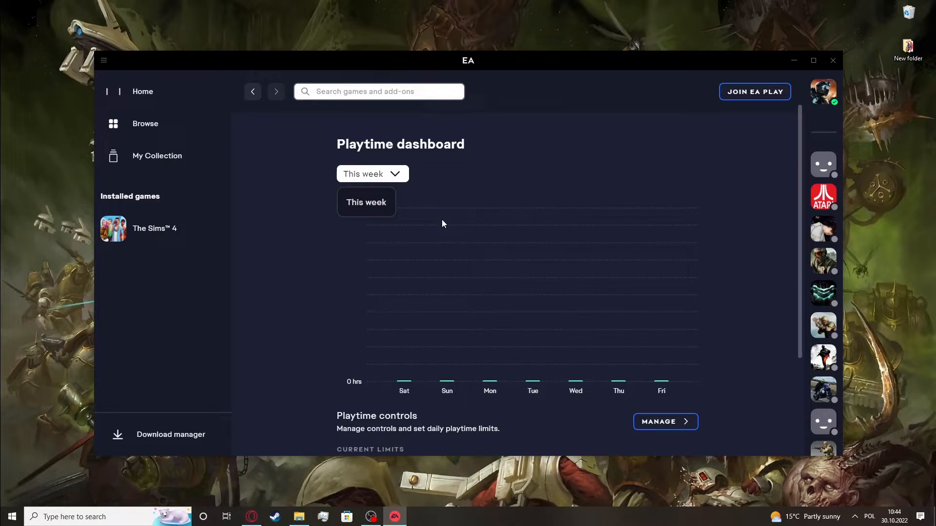
scroll(down, 3)
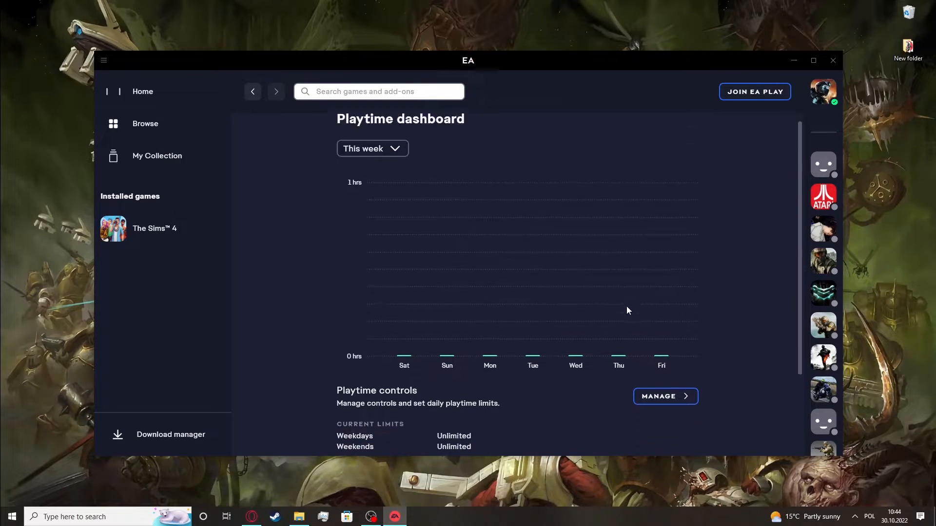
scroll(down, 3)
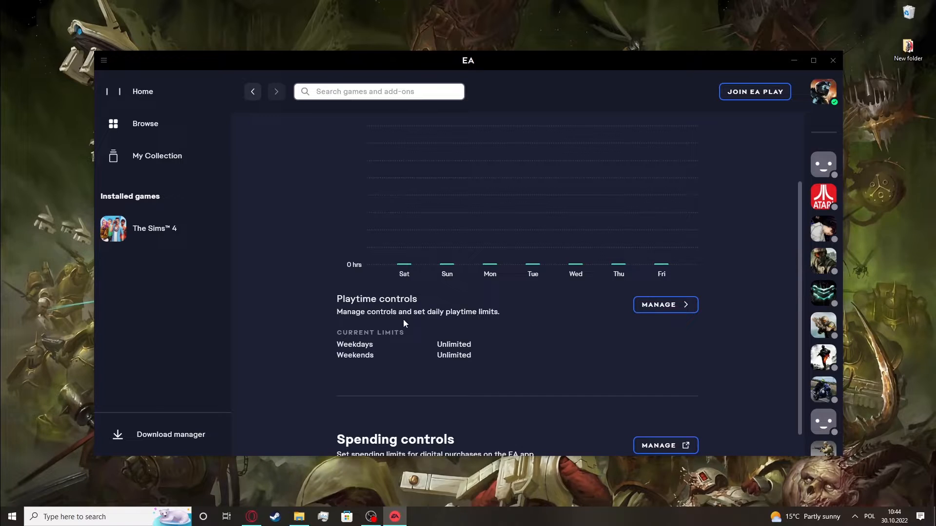
mouse_move(441, 322)
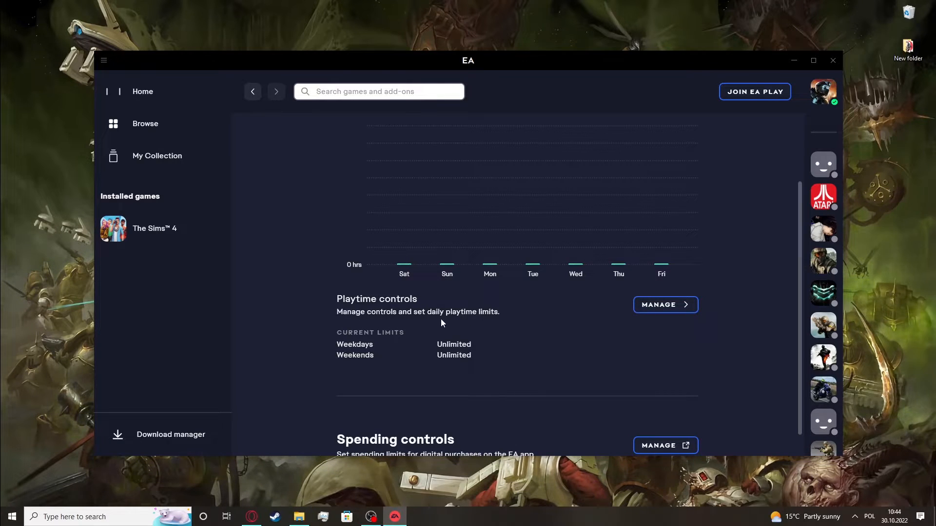
Set the weekday playtime limit to 1 hr 30 mins in Playtime controls
click(664, 304)
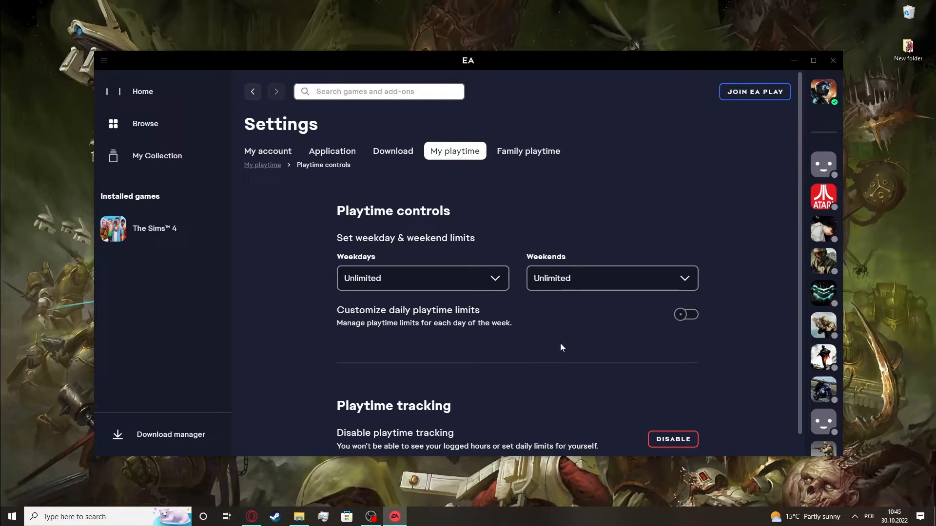
click(422, 278)
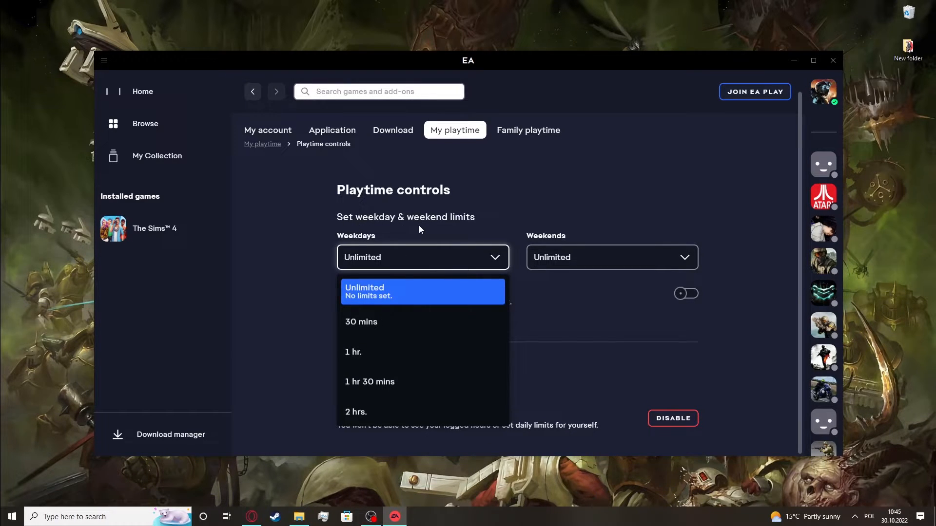
mouse_move(388, 342)
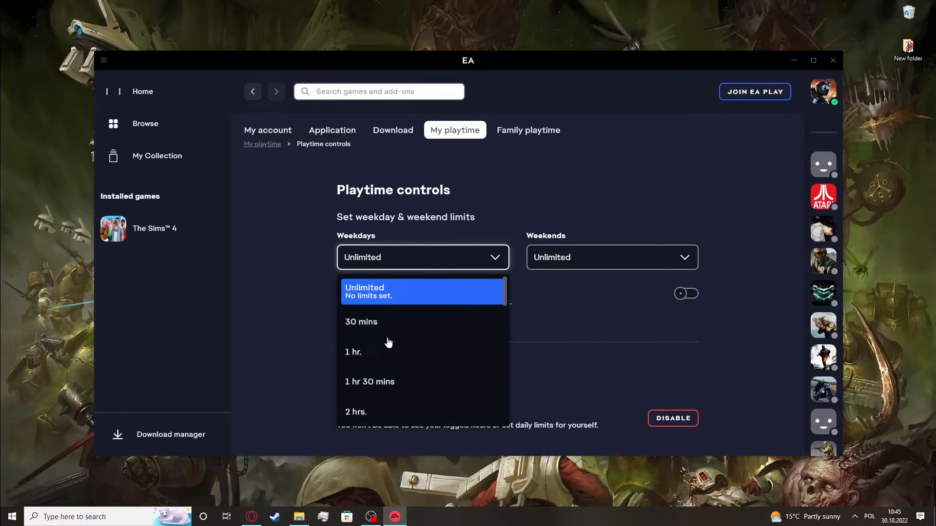
click(369, 382)
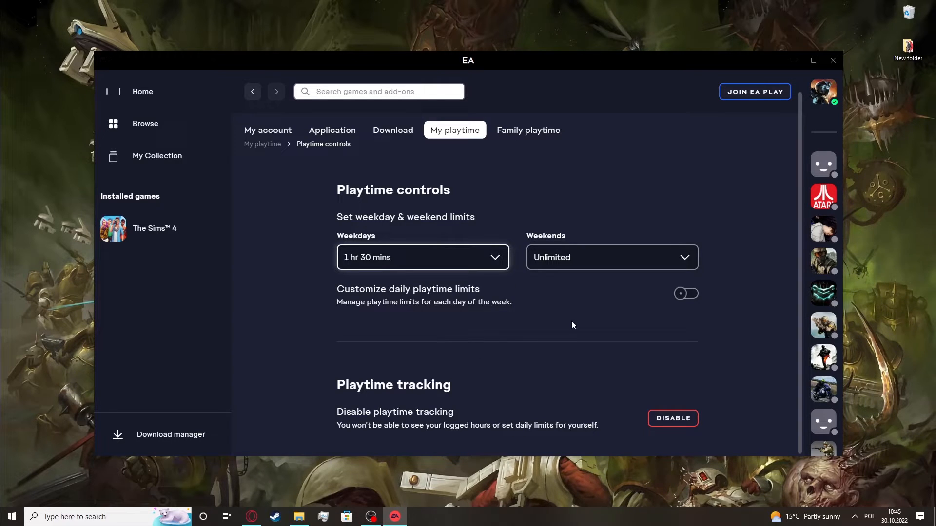
Set the weekend limit to 30 mins, then launch Spending controls in the browser
click(610, 257)
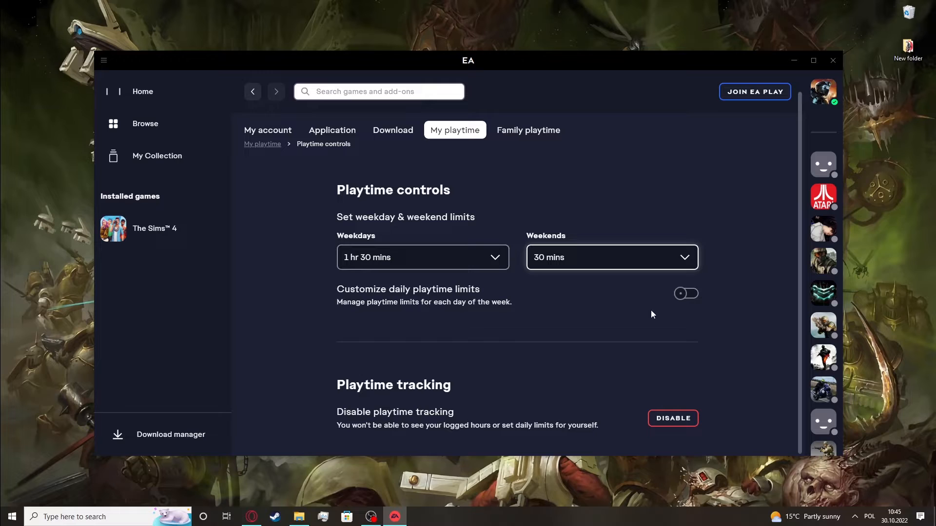
click(685, 293)
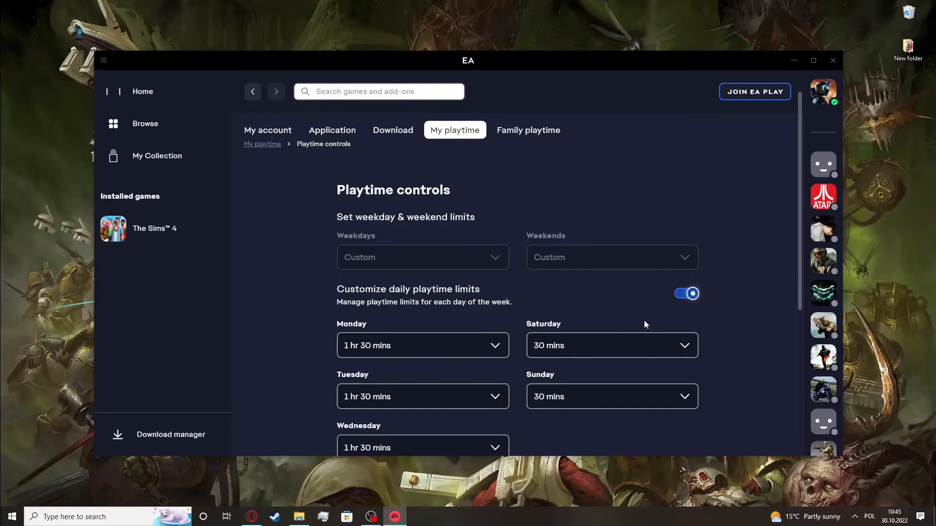
scroll(down, 3)
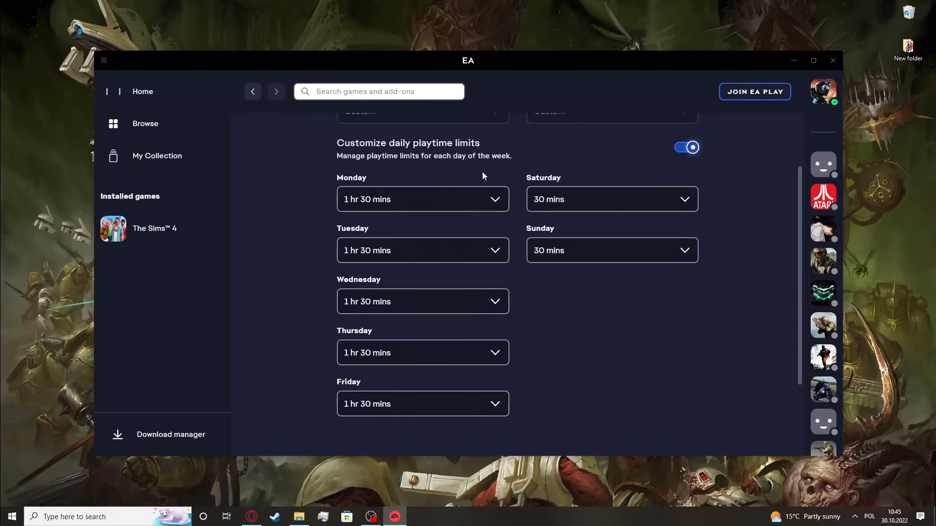
scroll(down, 3)
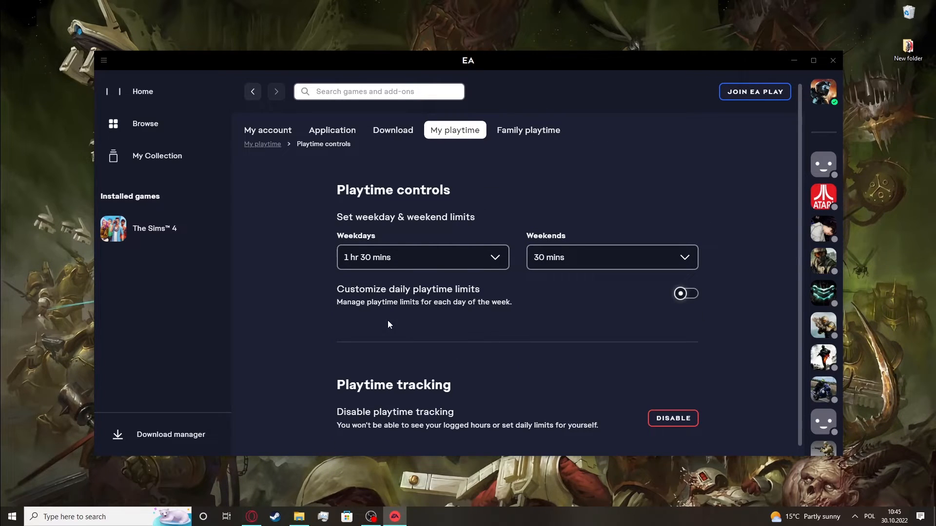
mouse_move(732, 420)
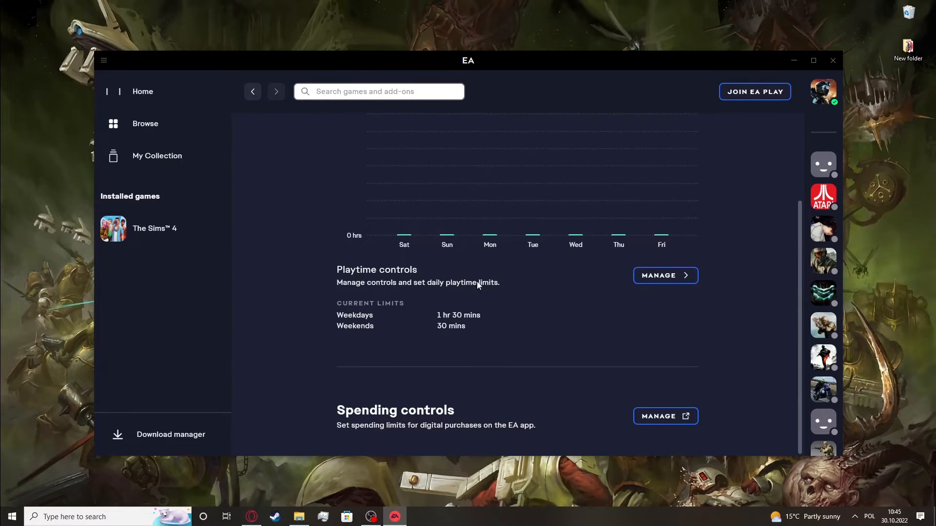
mouse_move(380, 434)
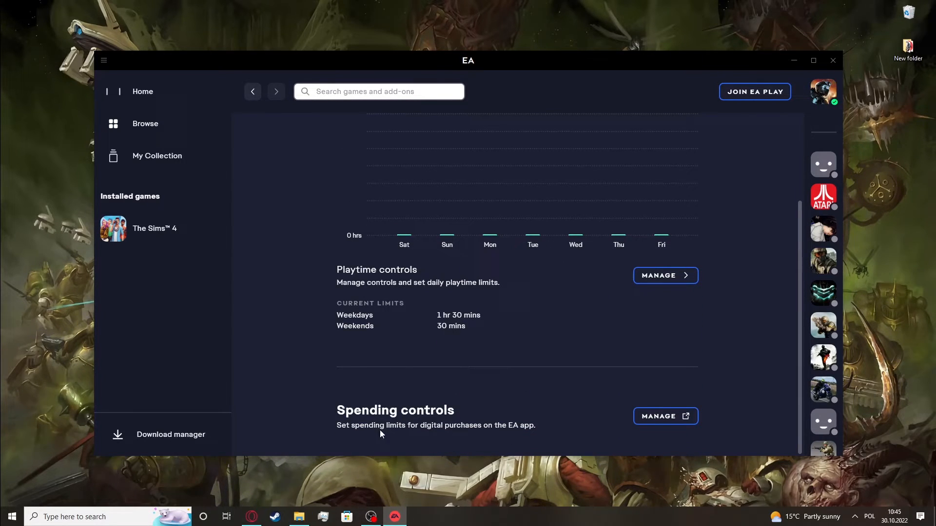
mouse_move(665, 416)
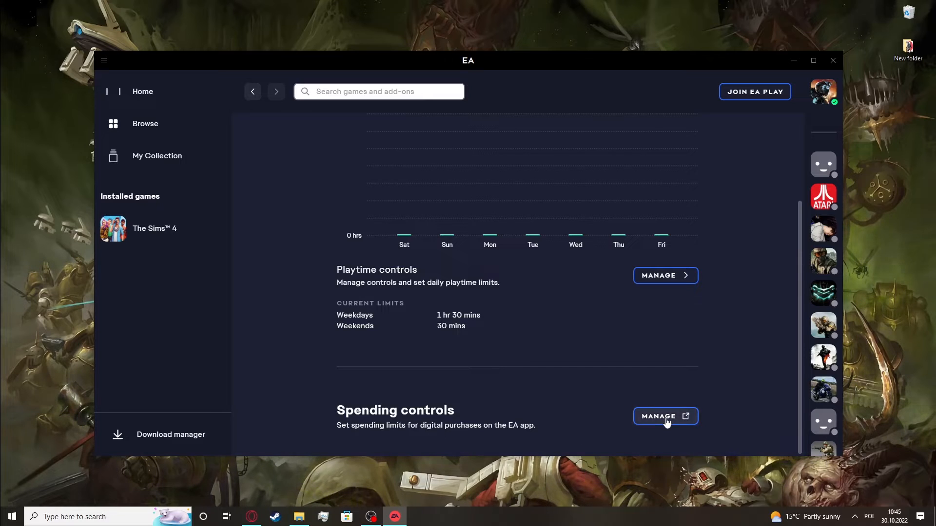
click(665, 416)
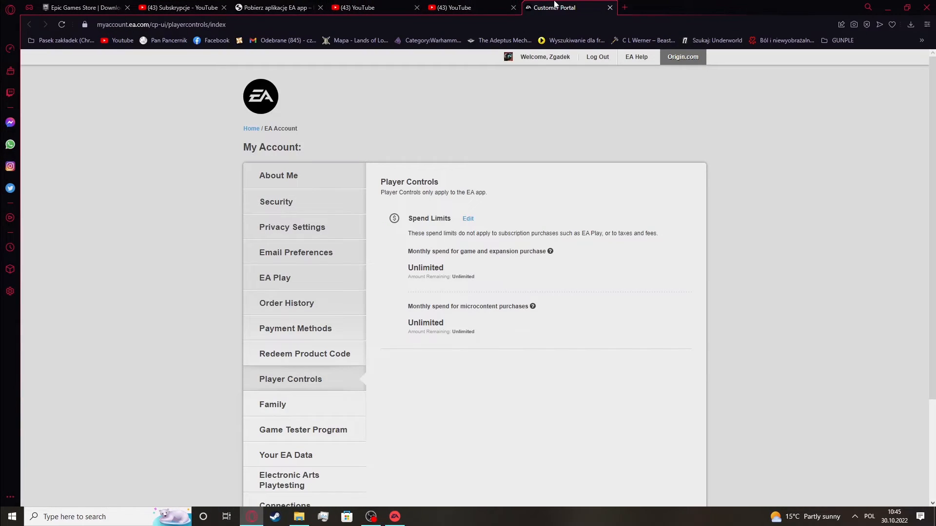